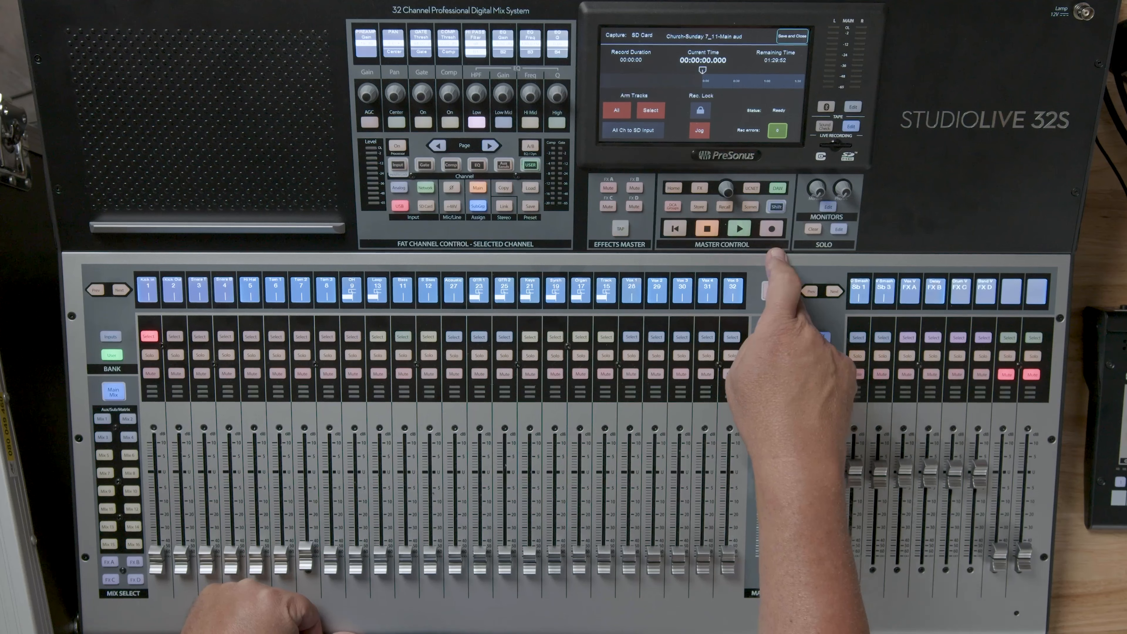
Step: Arm Record then Play in Master Control so the SD multitrack capture shows Recording
click(739, 228)
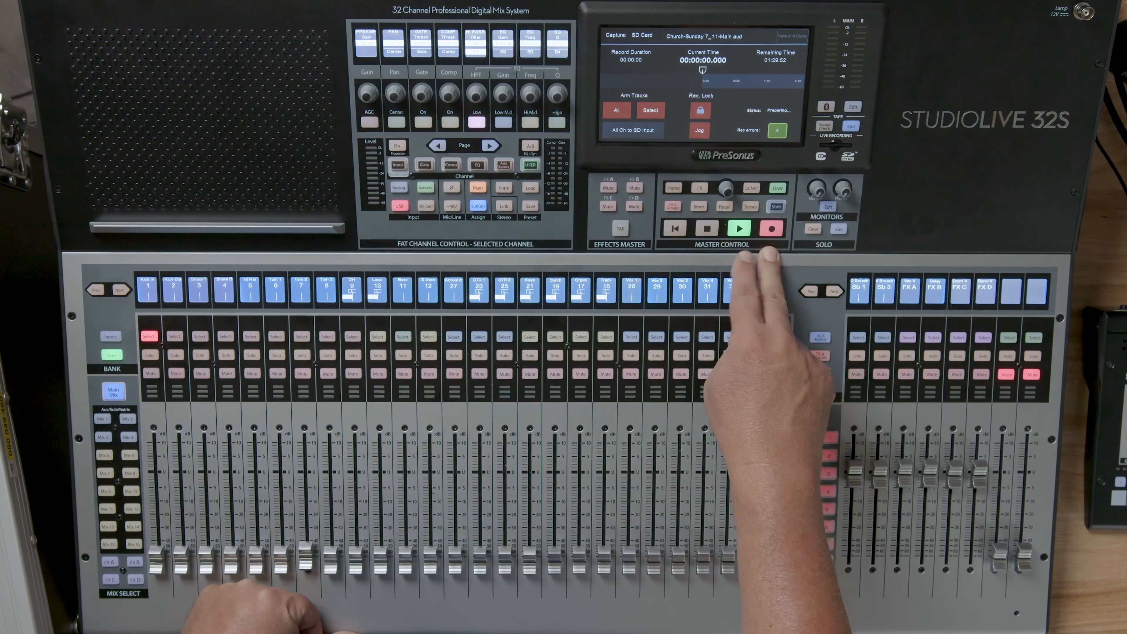
click(771, 228)
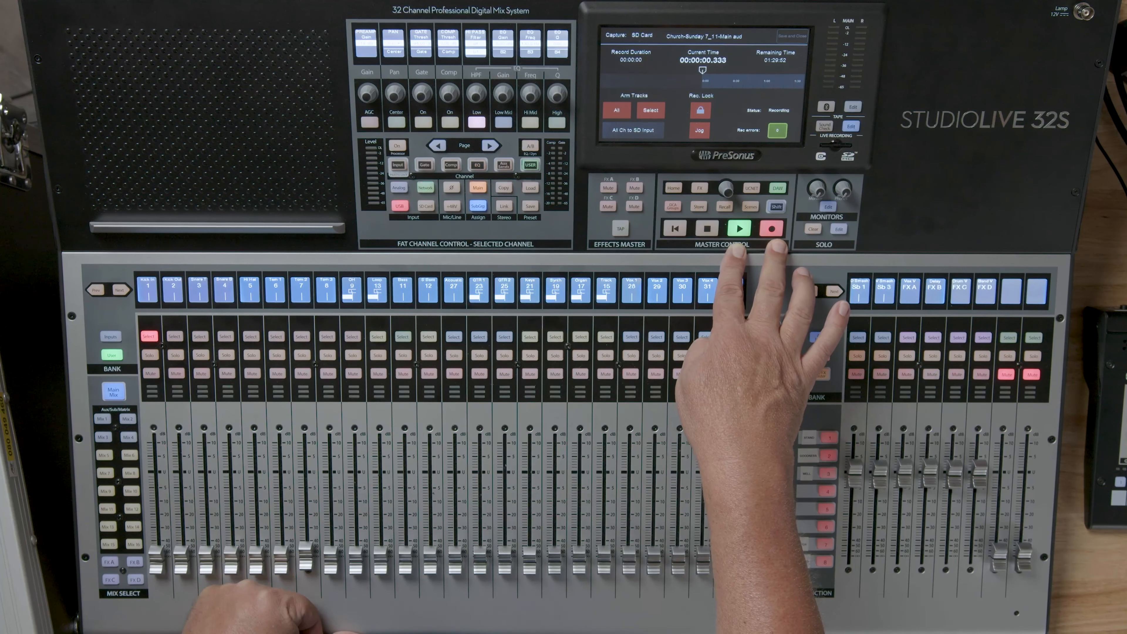